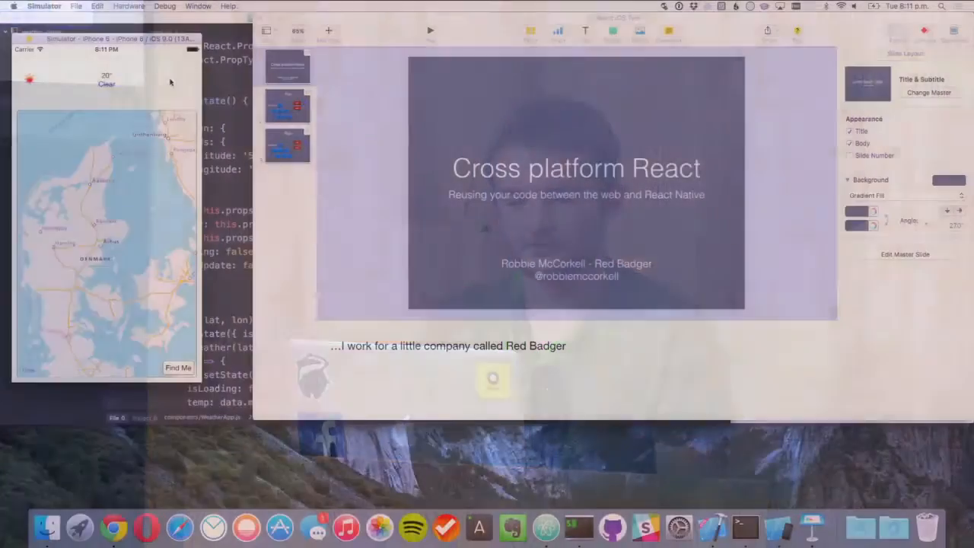
- Pan the simulator map from Denmark to Poland so the weather label refreshes to 22° Clear
{"action": "left_click", "coordinate": [198, 6]}
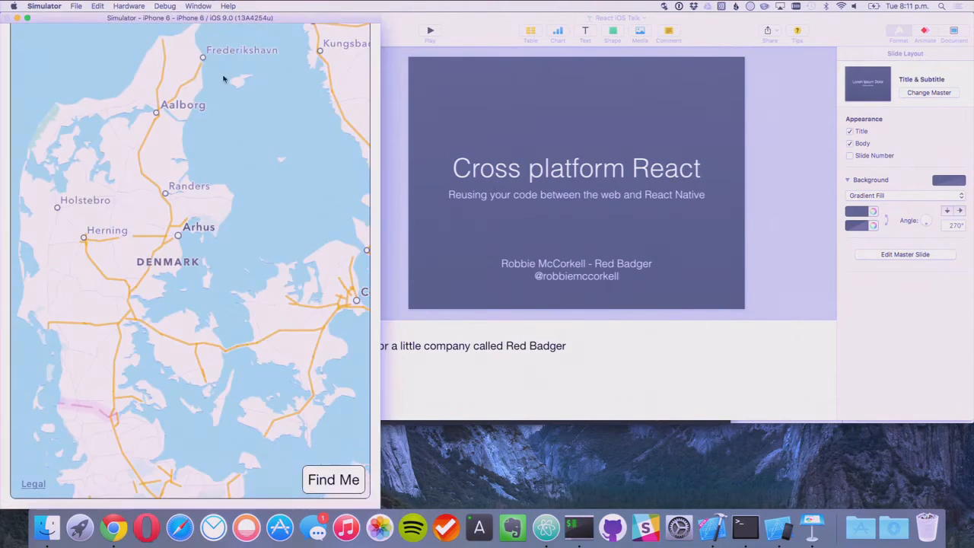
{"action": "left_click", "coordinate": [198, 6]}
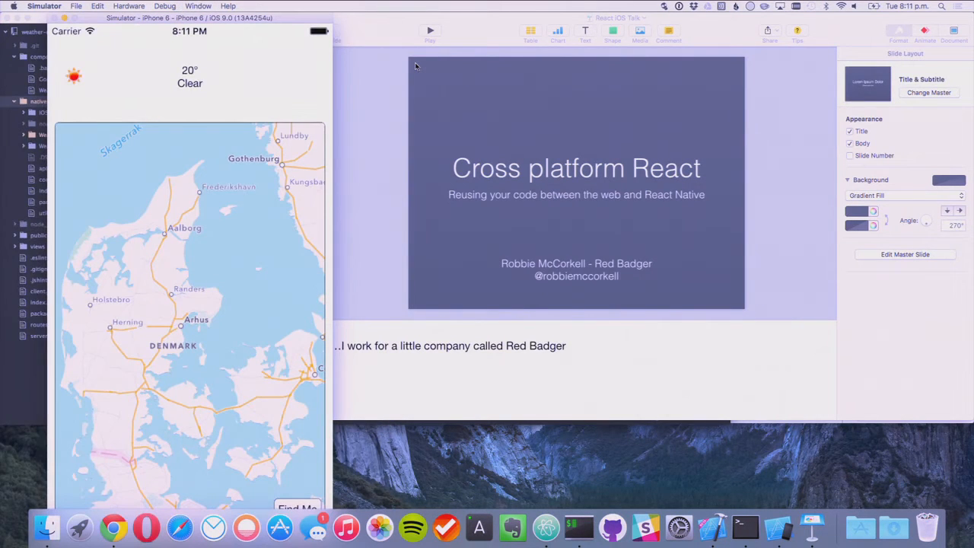
{"action": "mouse_move", "coordinate": [678, 527]}
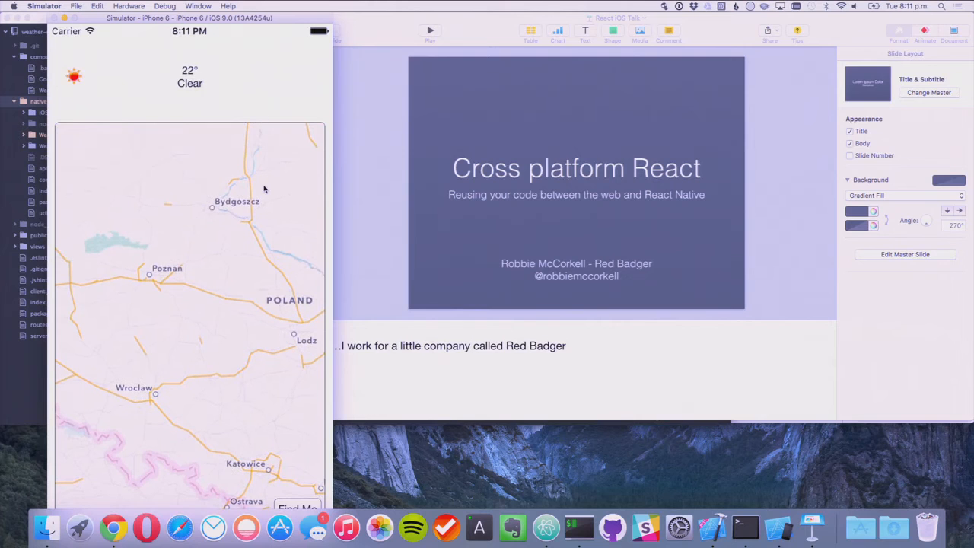
{"action": "mouse_move", "coordinate": [888, 448]}
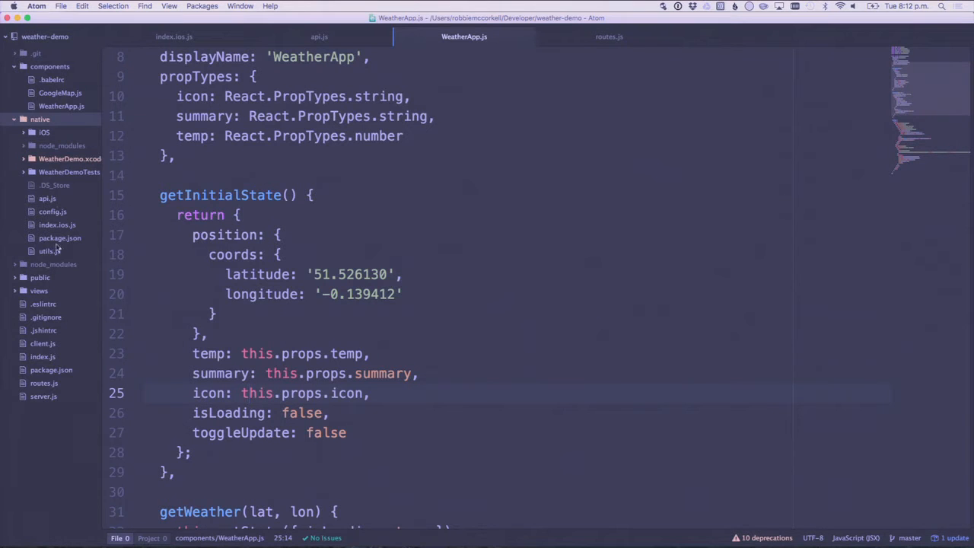
- Show index.ios.js, scrolling through the component and back up to line 7's require('./api')
{"action": "left_click", "coordinate": [173, 36]}
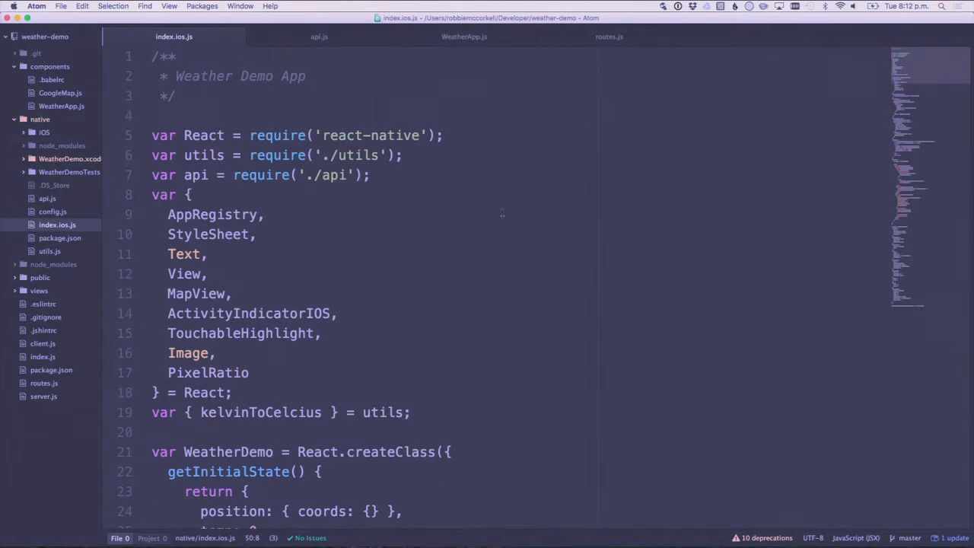
{"action": "mouse_move", "coordinate": [489, 200]}
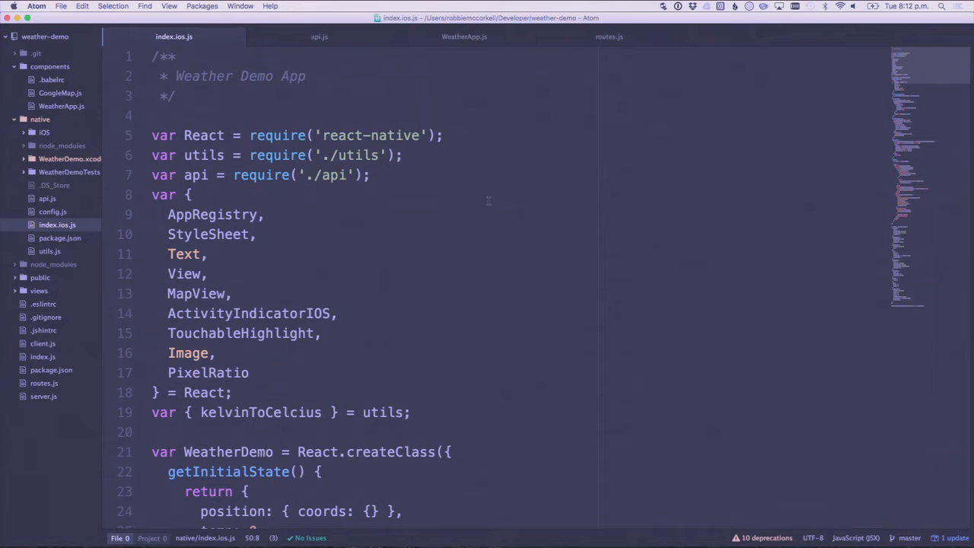
{"action": "mouse_move", "coordinate": [469, 213]}
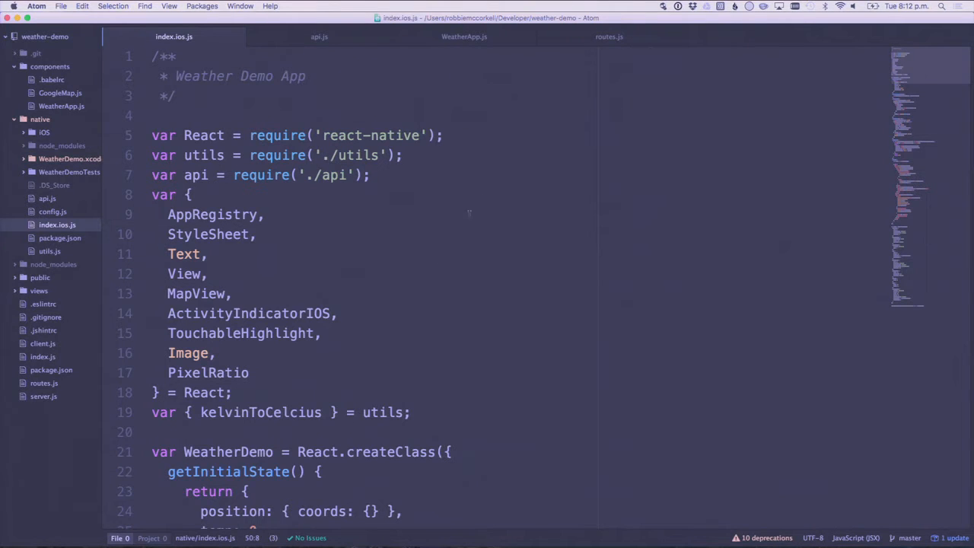
{"action": "scroll", "scroll_direction": "down", "scroll_amount": 3}
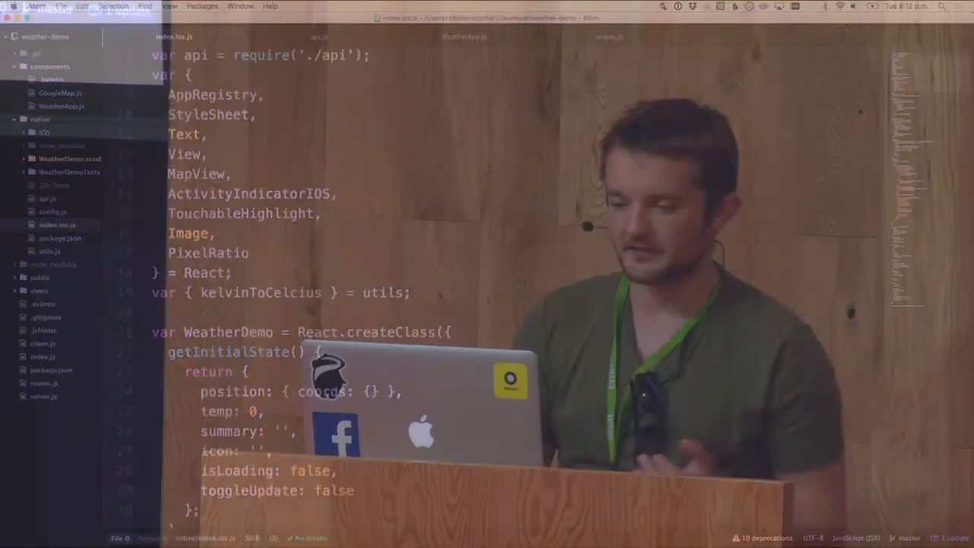
{"action": "scroll", "scroll_direction": "down", "scroll_amount": 3}
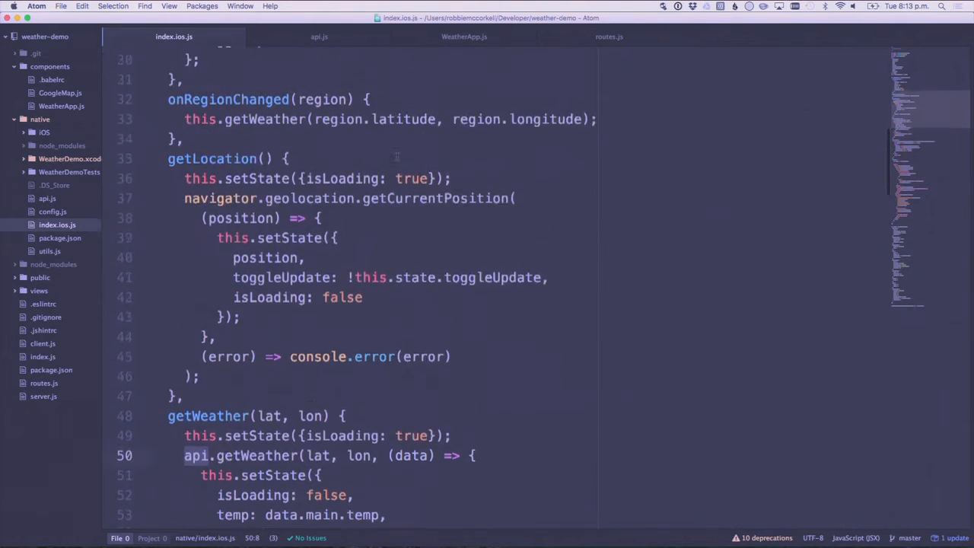
{"action": "scroll", "scroll_direction": "up", "scroll_amount": 3}
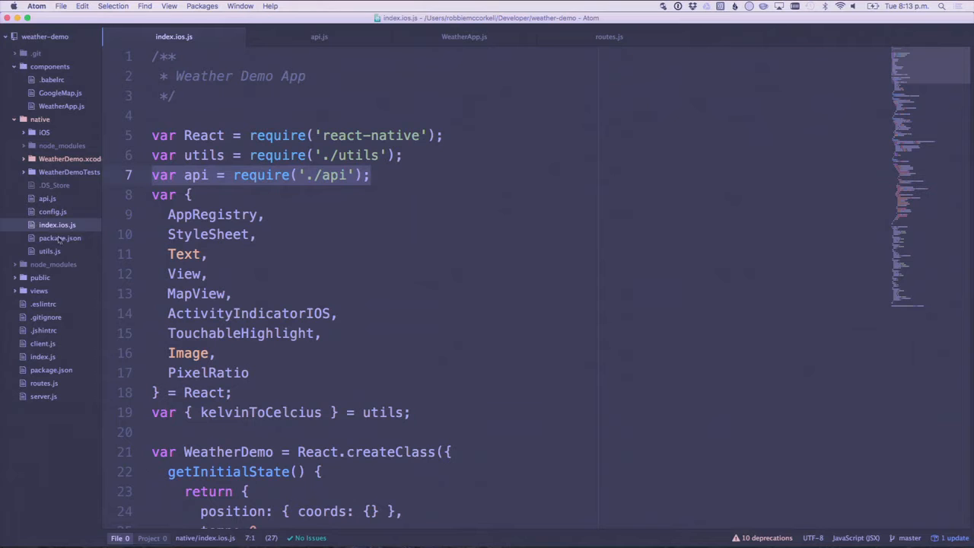
{"action": "left_click", "coordinate": [319, 36]}
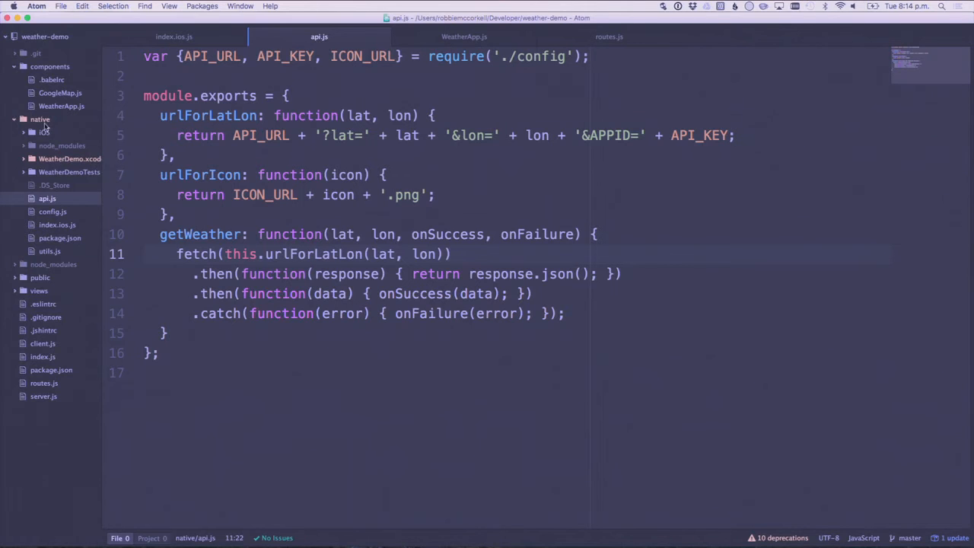
- Open components/WeatherApp.js and scroll down to its getWeather code
{"action": "left_click", "coordinate": [39, 119]}
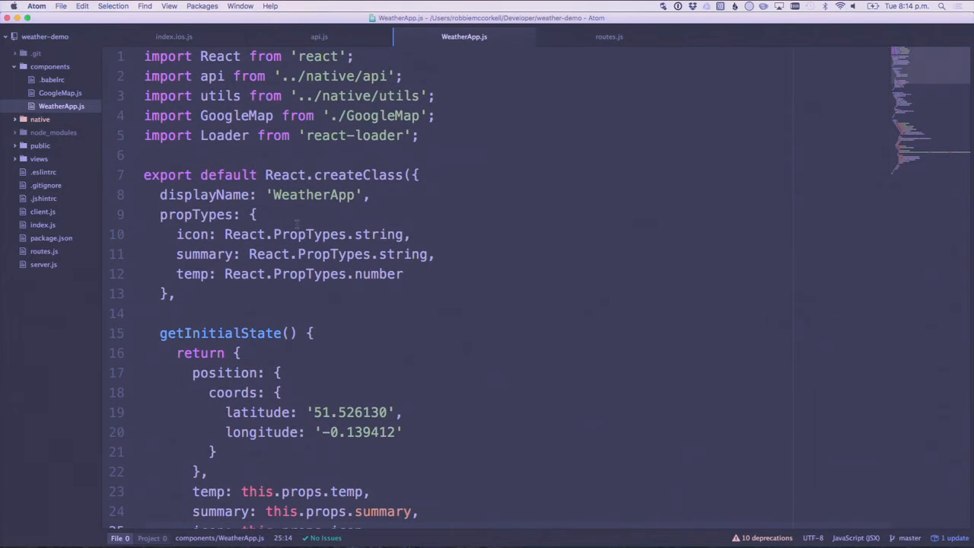
{"action": "scroll", "scroll_direction": "down", "scroll_amount": 3}
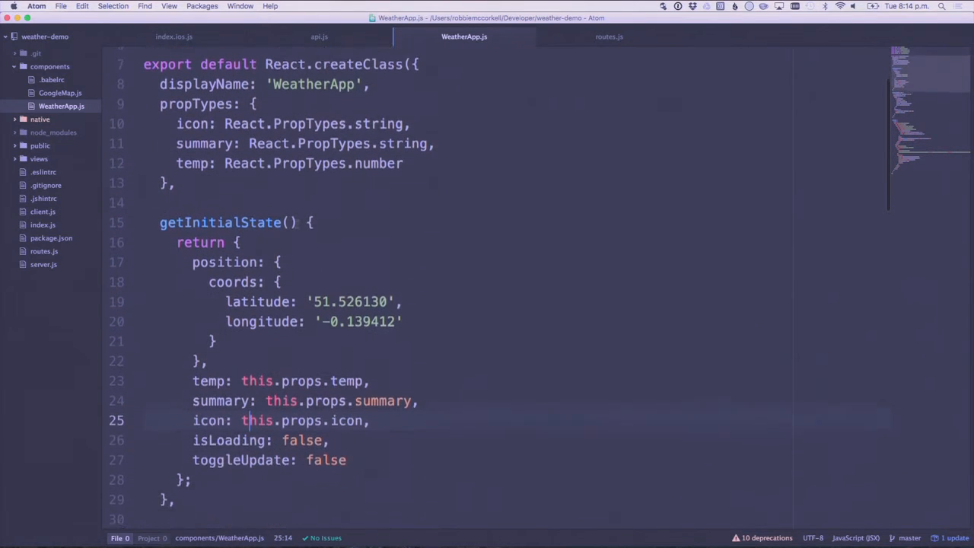
{"action": "scroll", "scroll_direction": "down", "scroll_amount": 3}
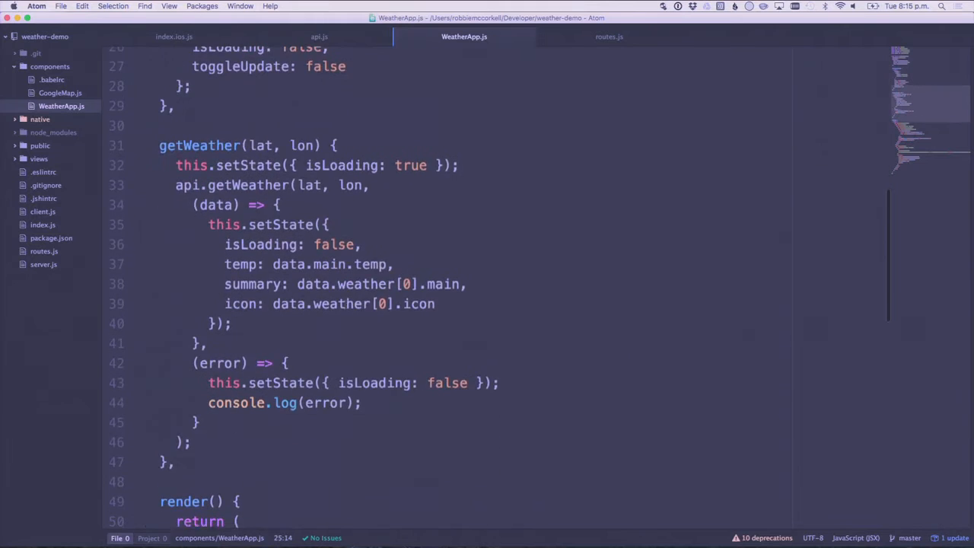
{"action": "scroll", "scroll_direction": "down", "scroll_amount": 3}
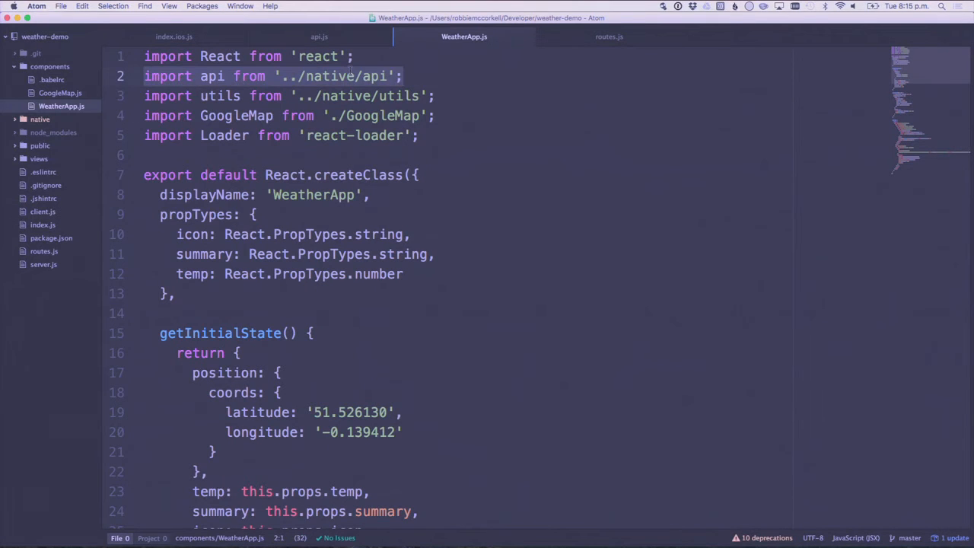
- Open the shared api.js module, then return to the index.ios.js tab
{"action": "left_click", "coordinate": [39, 118]}
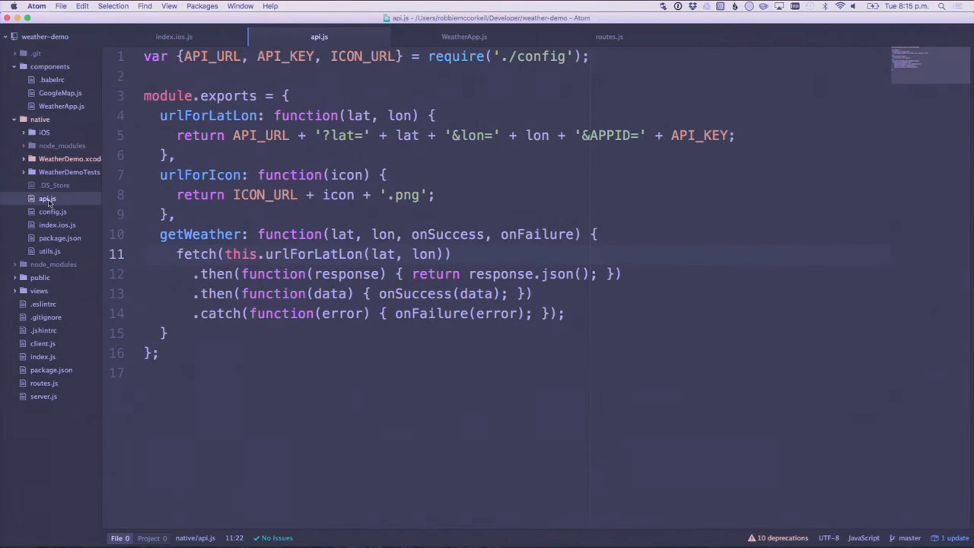
{"action": "left_click", "coordinate": [312, 254]}
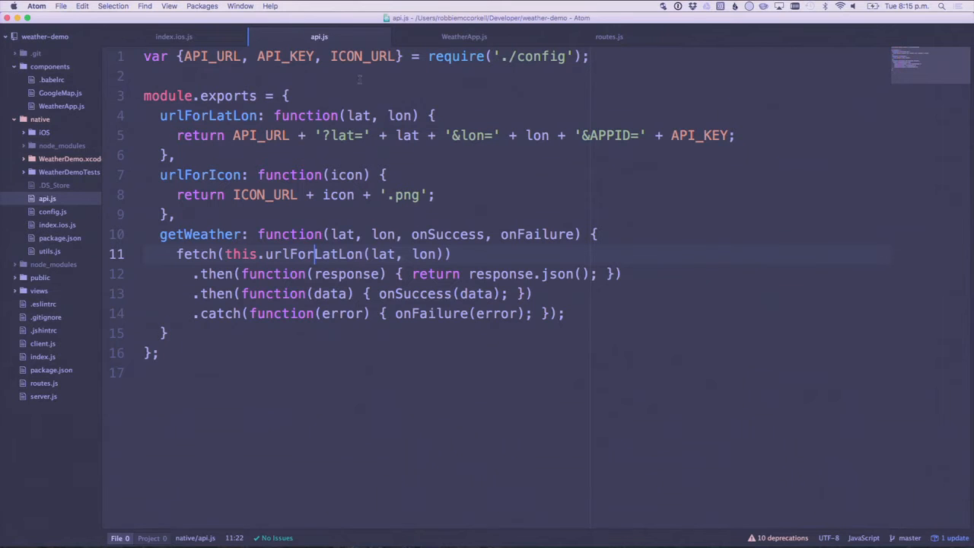
{"action": "left_click", "coordinate": [173, 36]}
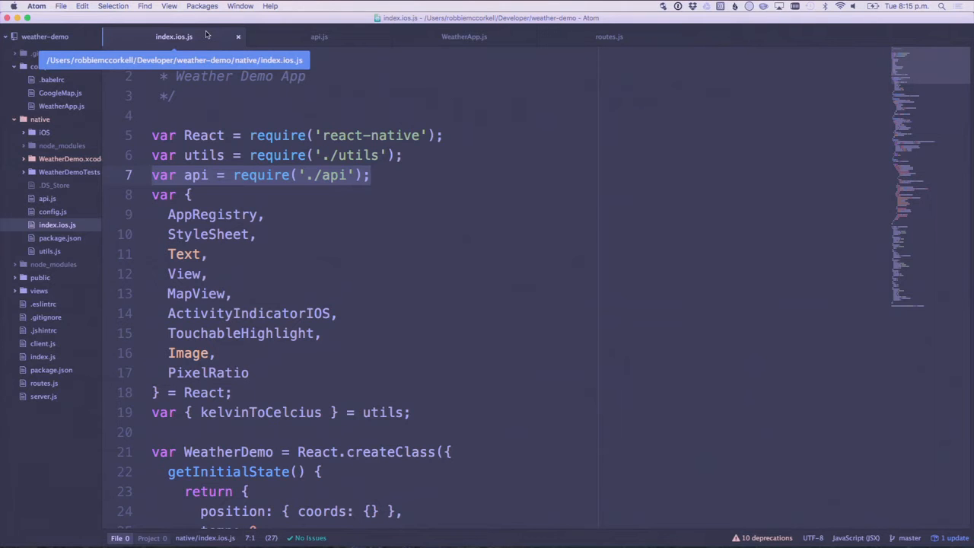
{"action": "mouse_move", "coordinate": [311, 91]}
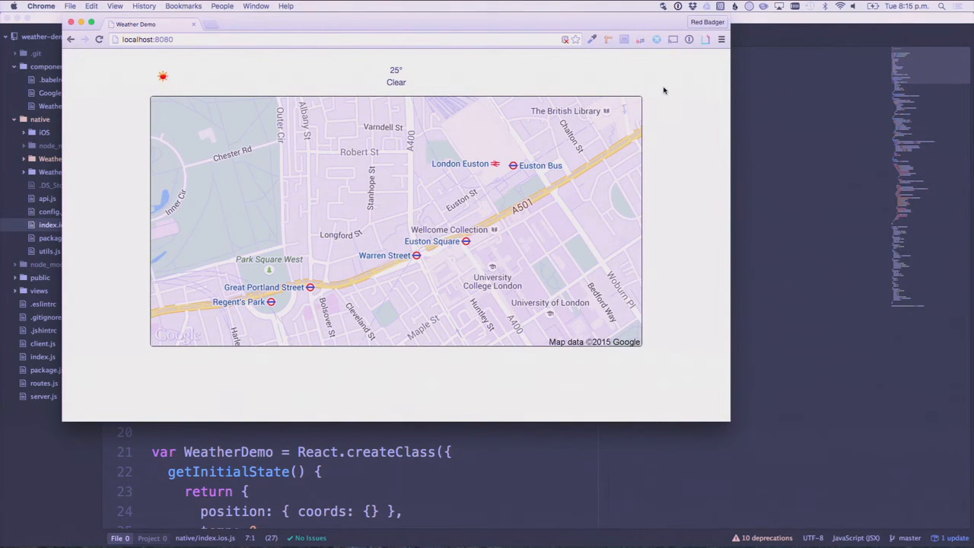
{"action": "mouse_move", "coordinate": [481, 230]}
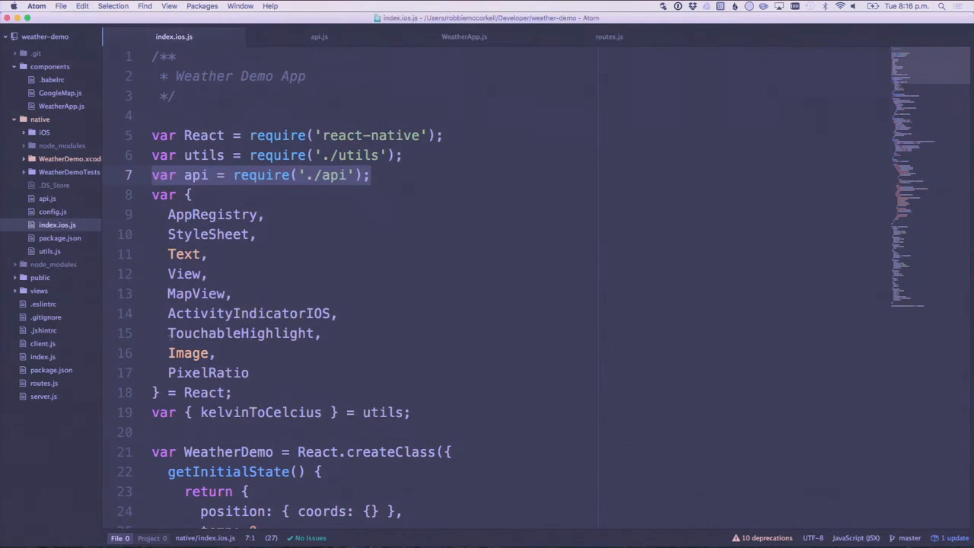
- Show routes.js, scrolled to the index route calling api.getWeather
{"action": "left_click", "coordinate": [608, 36]}
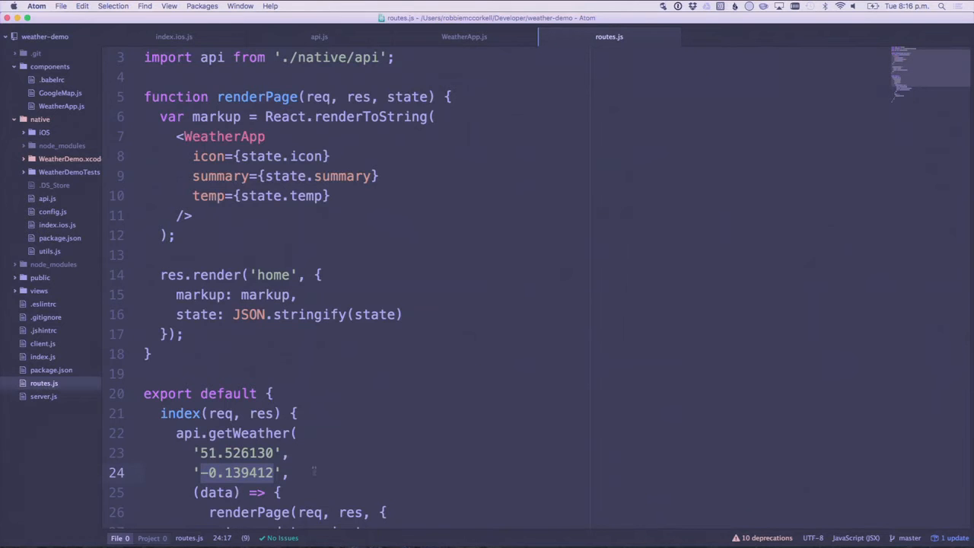
{"action": "scroll", "scroll_direction": "down", "scroll_amount": 3}
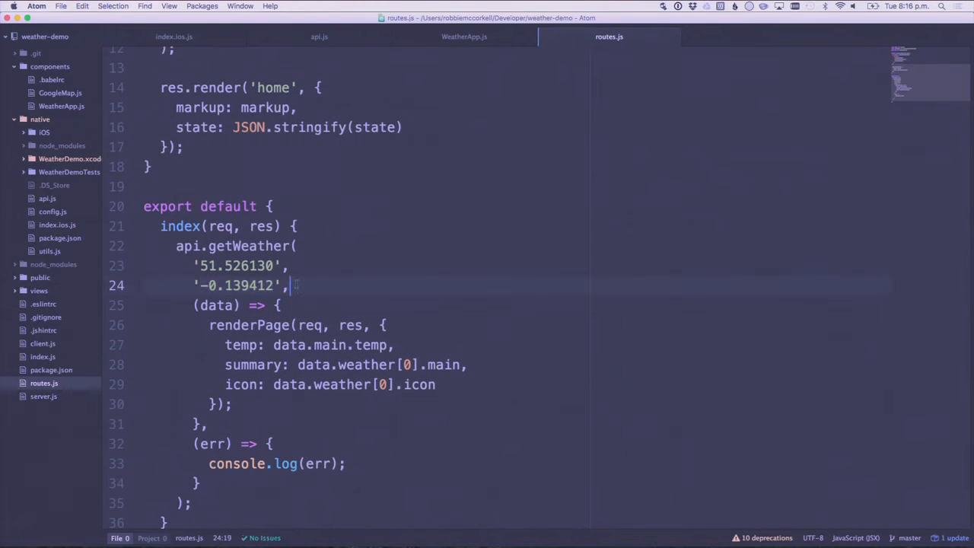